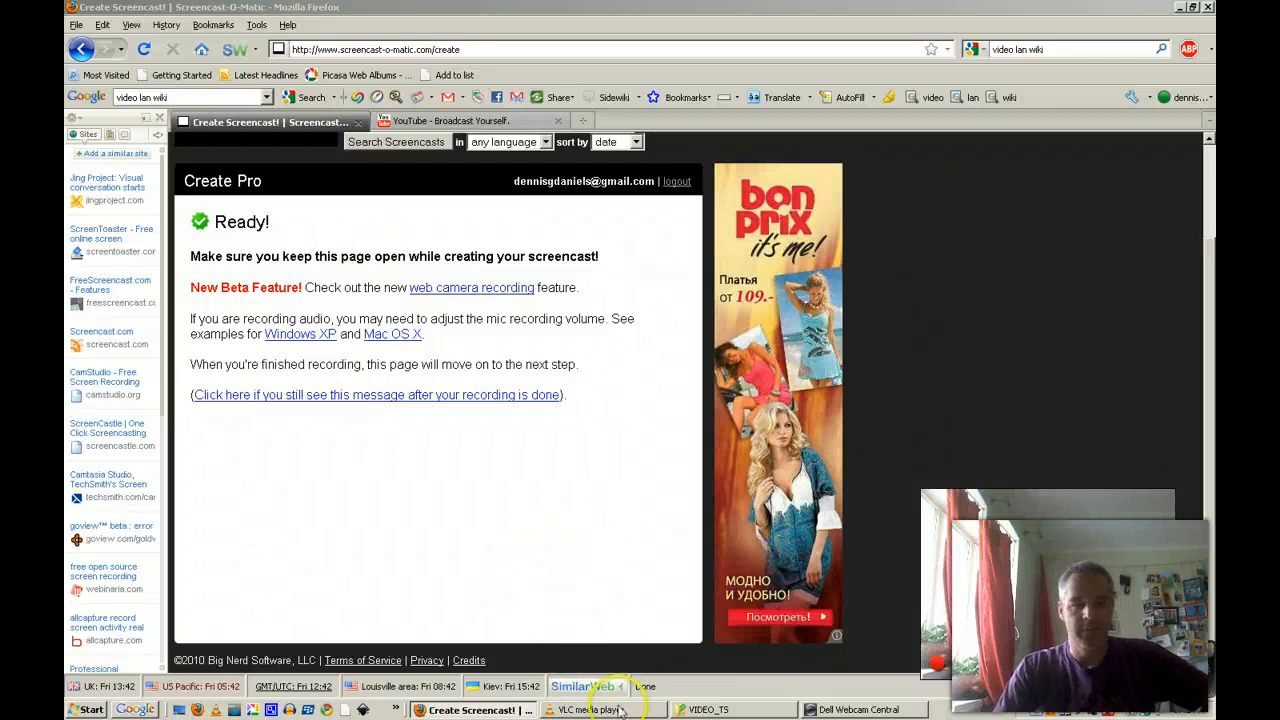
Step: Bring the VLC player window forward beside the open VIDEO_TS folder
click(590, 710)
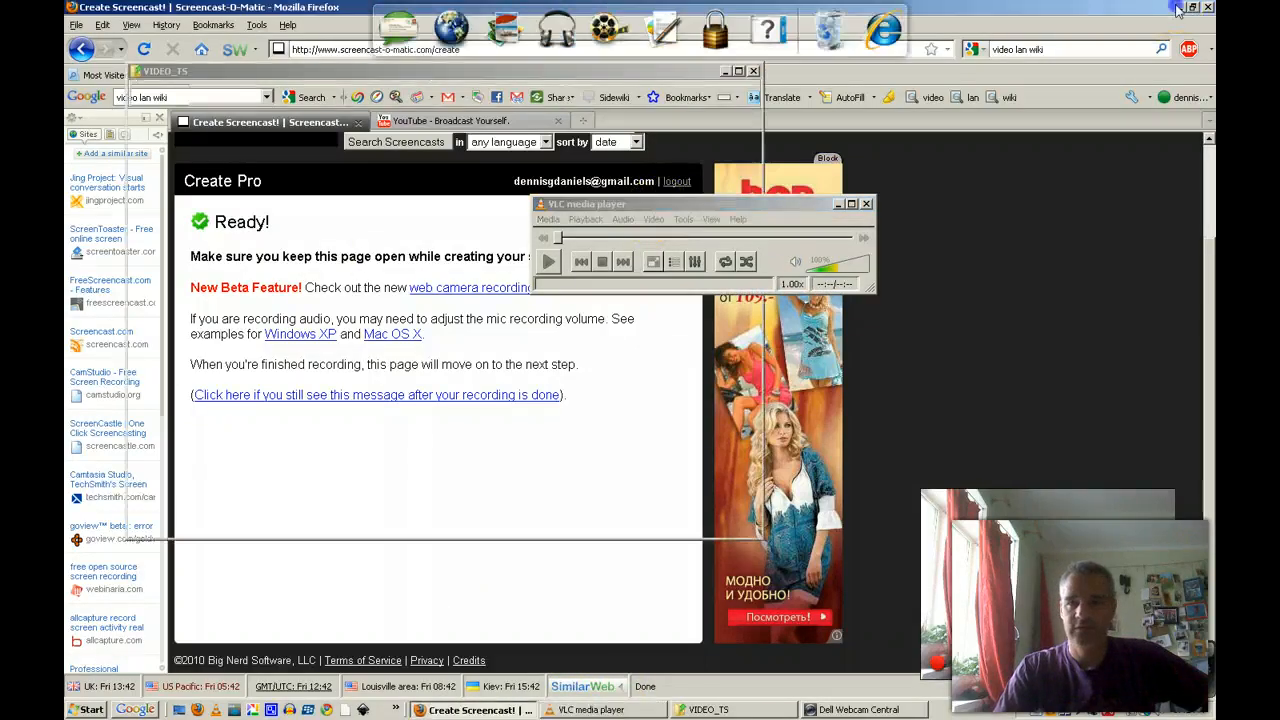
click(1192, 8)
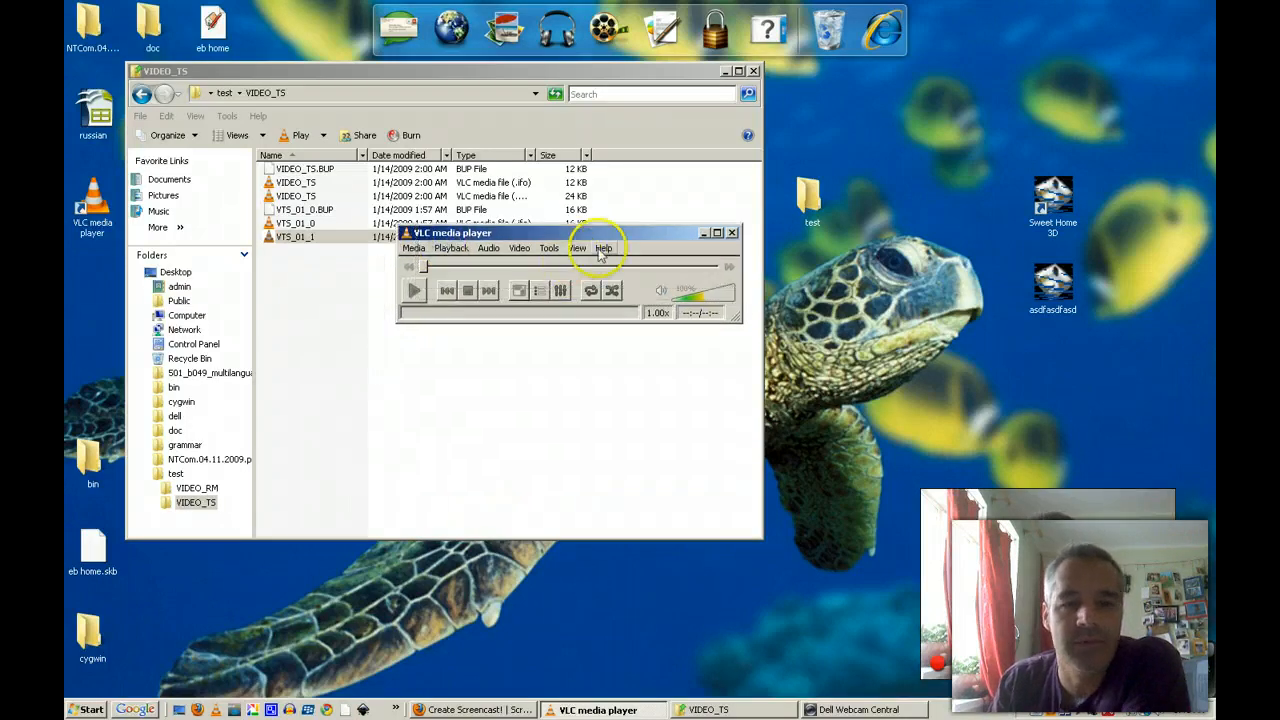
Step: Confirm VLC version 1.1.0 in About, then show the Media menu's actions
click(604, 248)
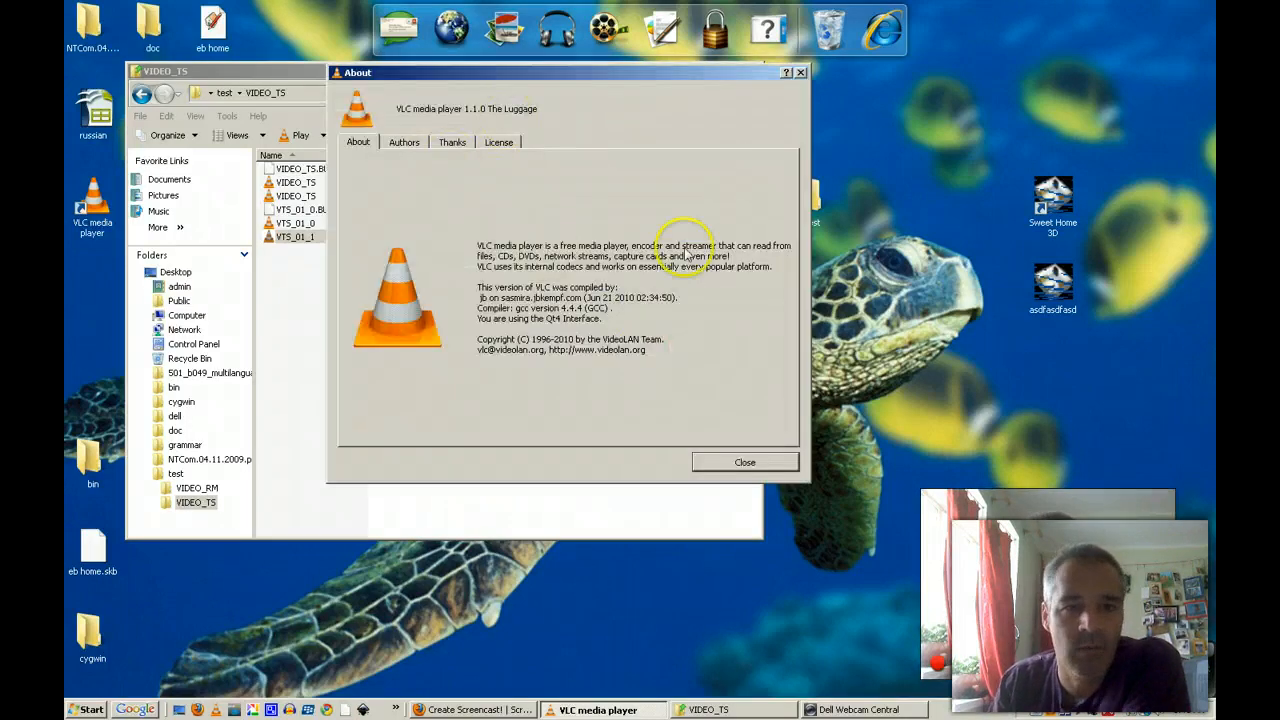
click(744, 460)
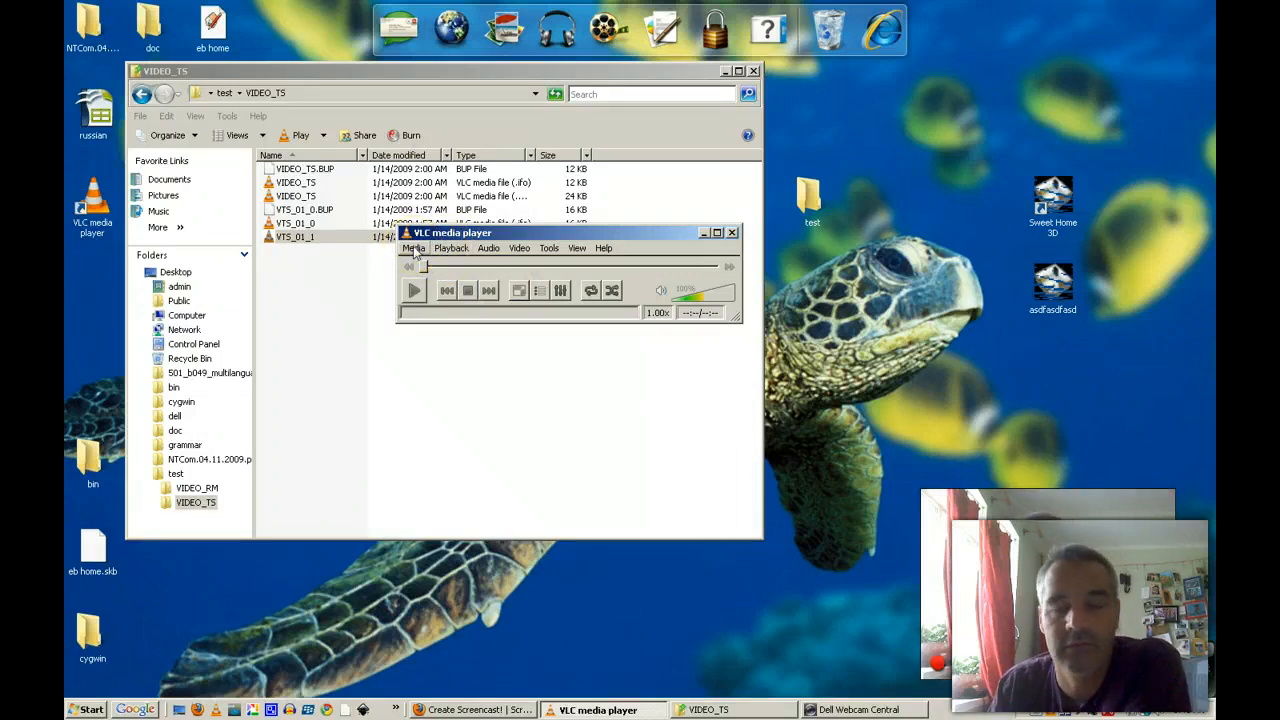
click(414, 248)
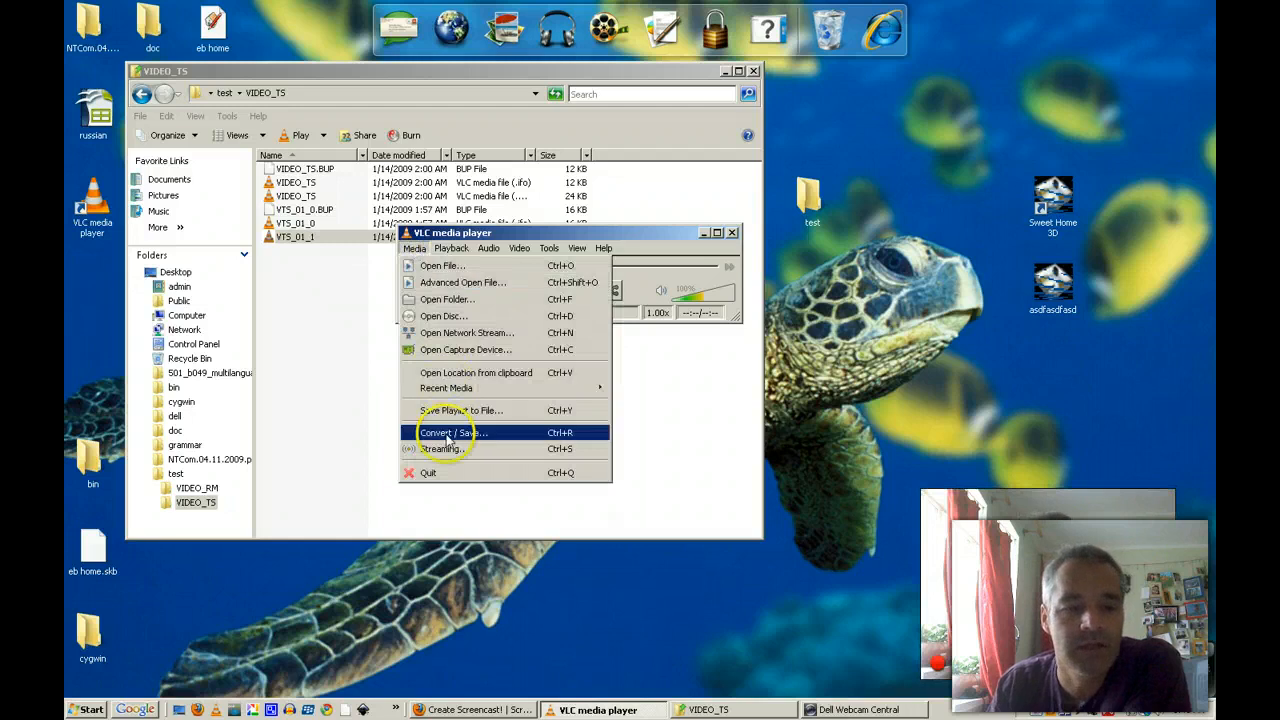
mouse_move(516, 438)
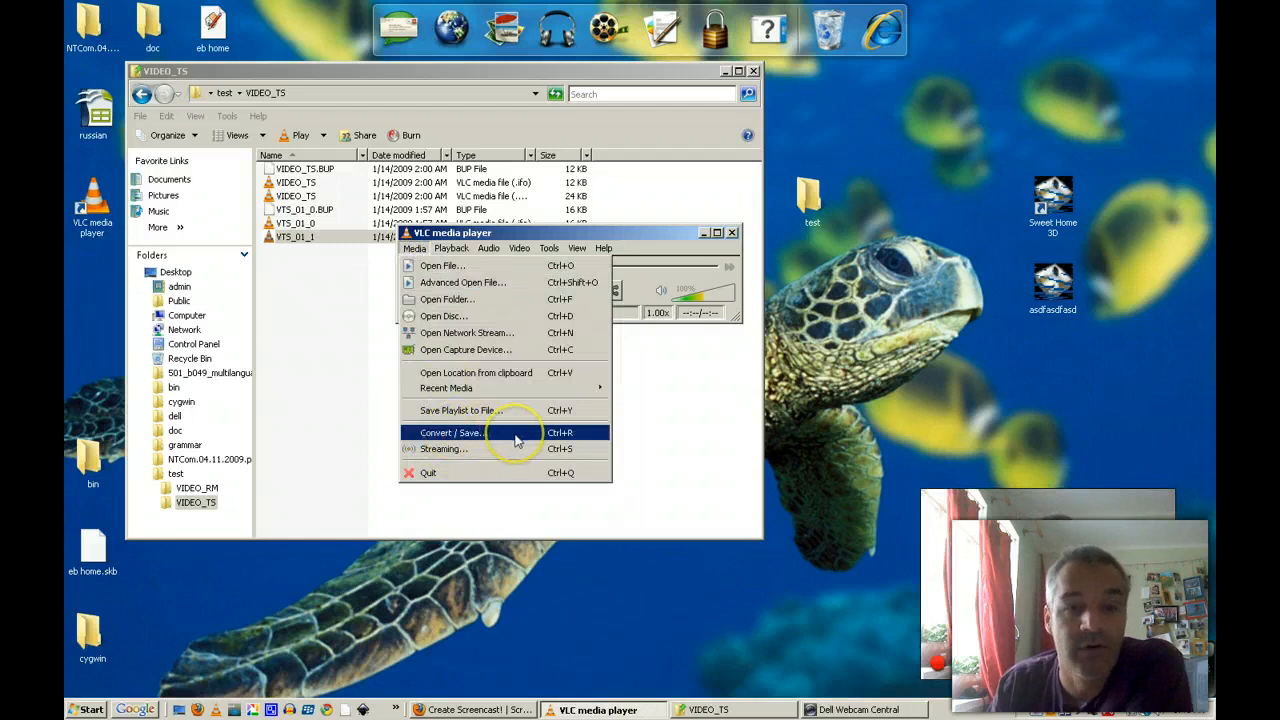
Step: Start a Convert / Save and browse to the desktop test\VIDEO_TS folder for a file
click(452, 432)
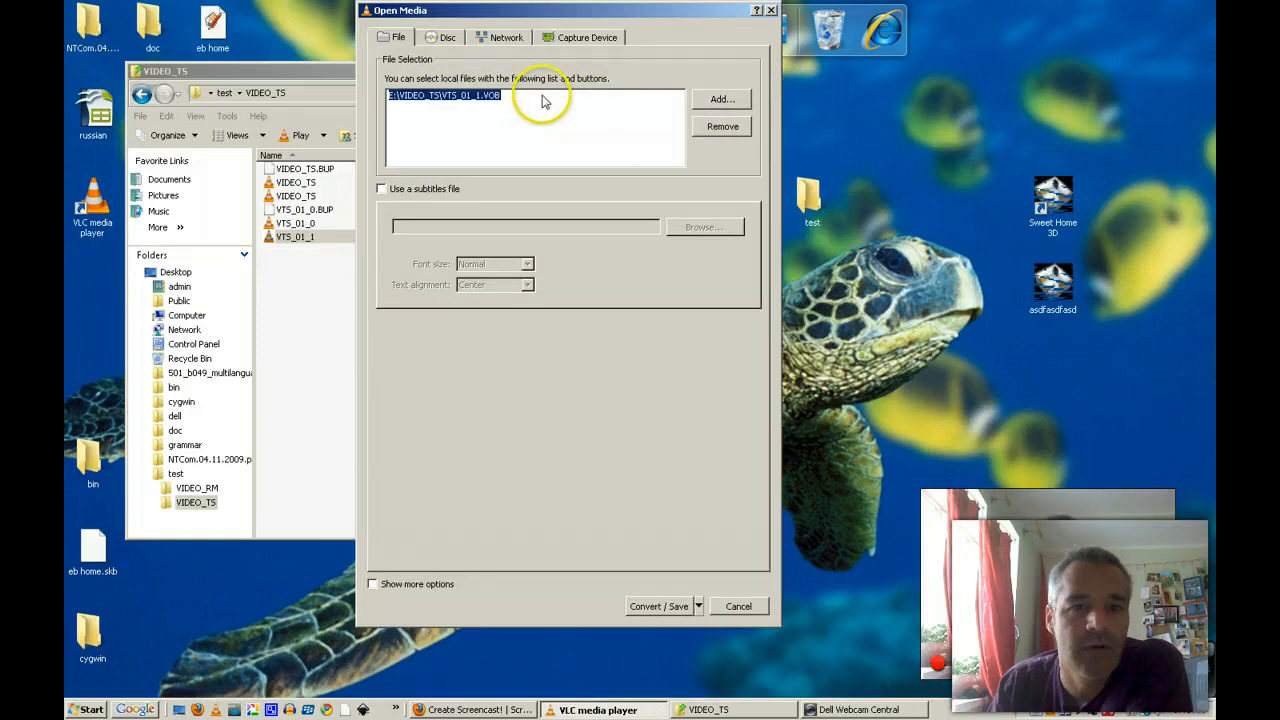
click(722, 100)
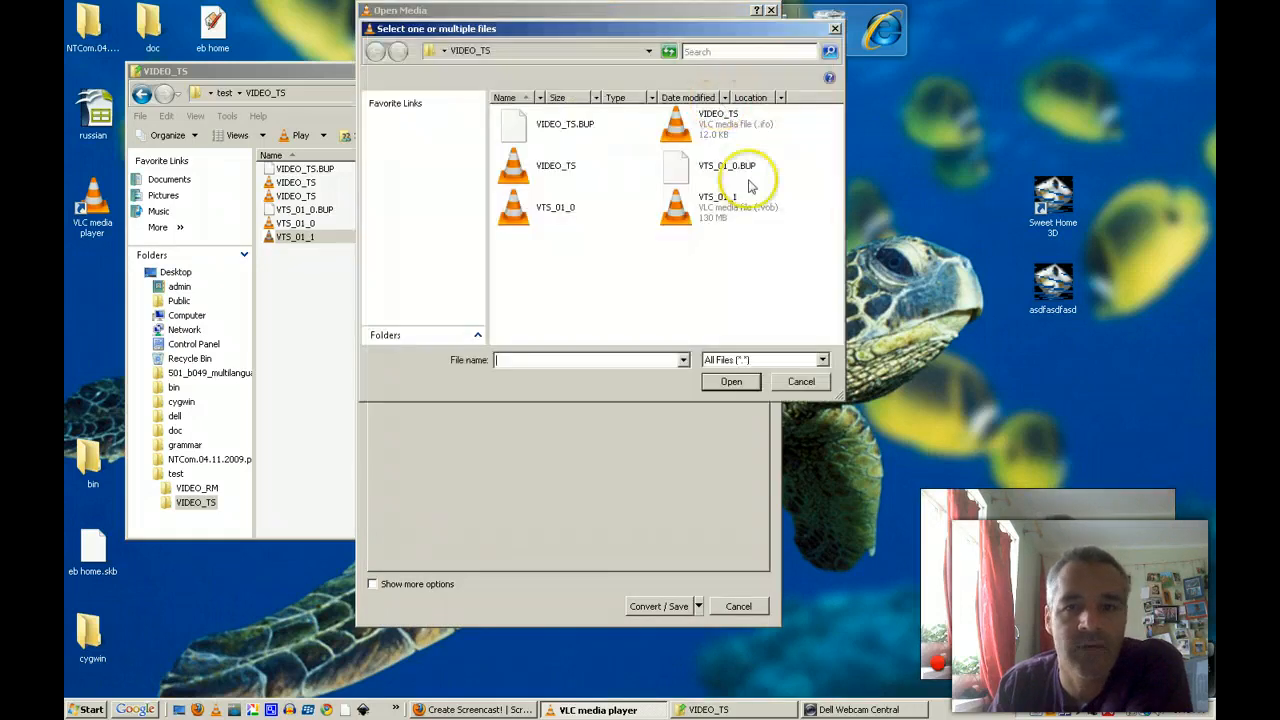
click(396, 136)
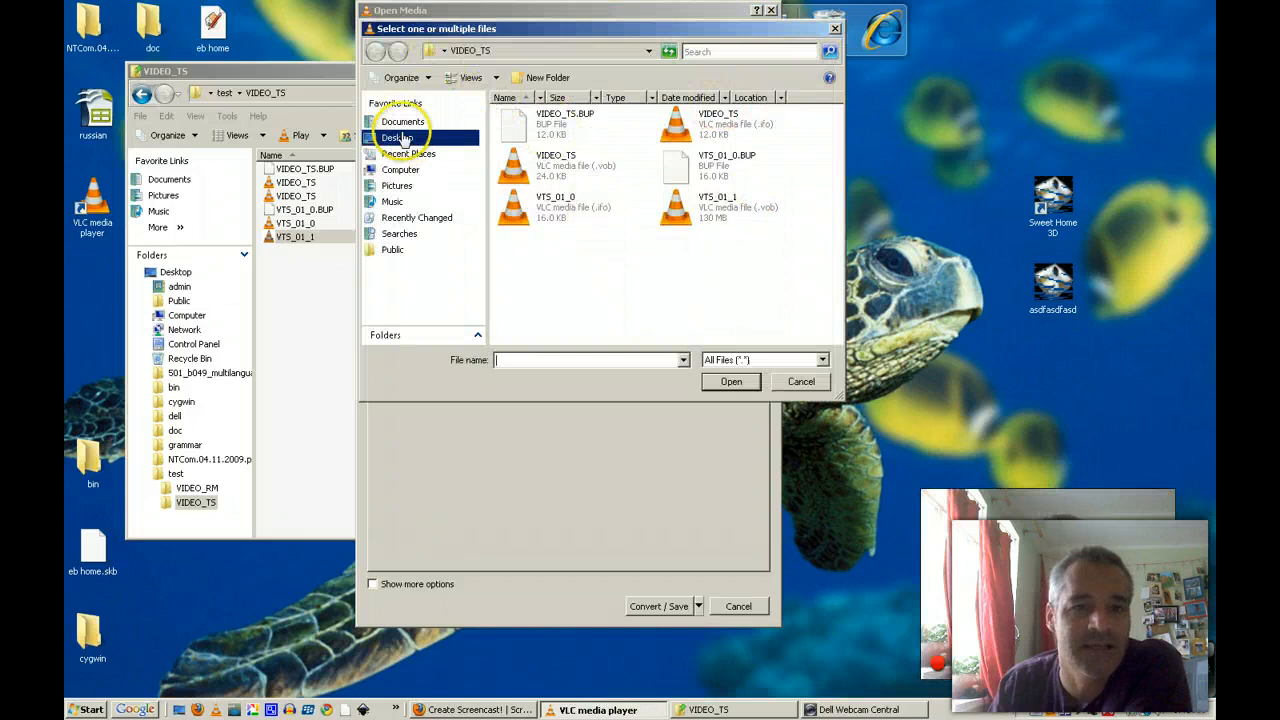
click(396, 136)
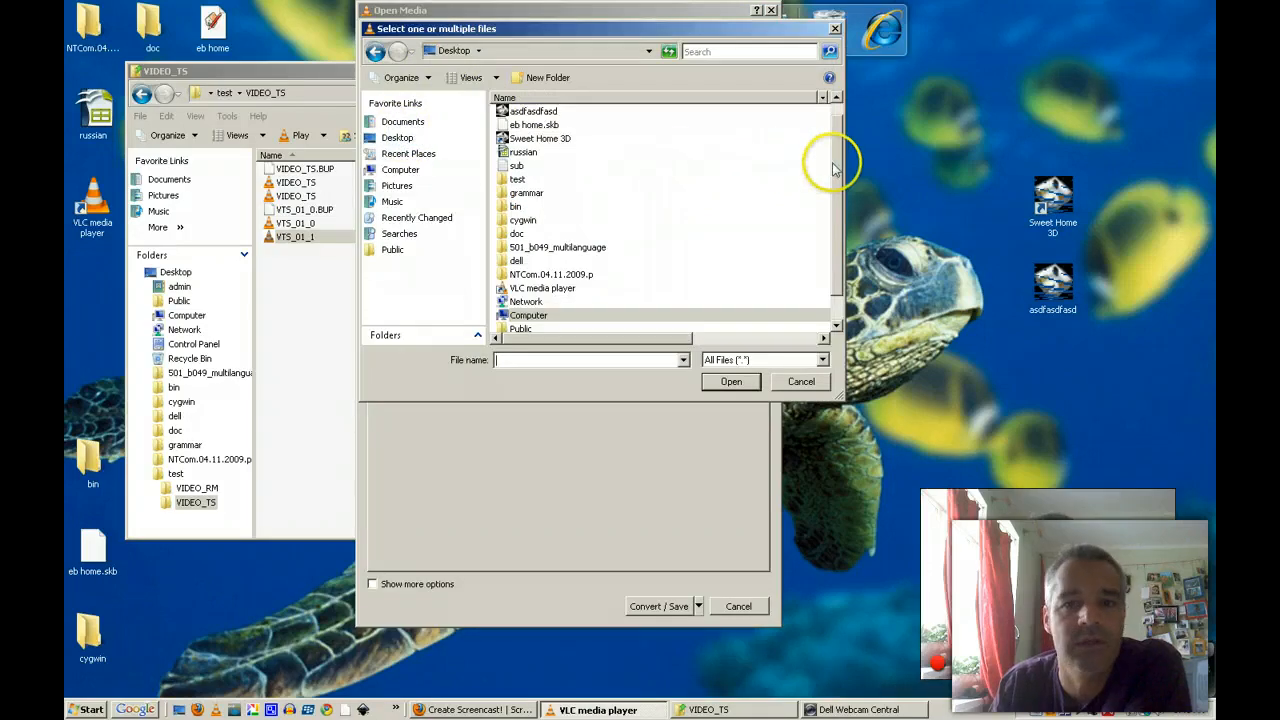
scroll(down, 3)
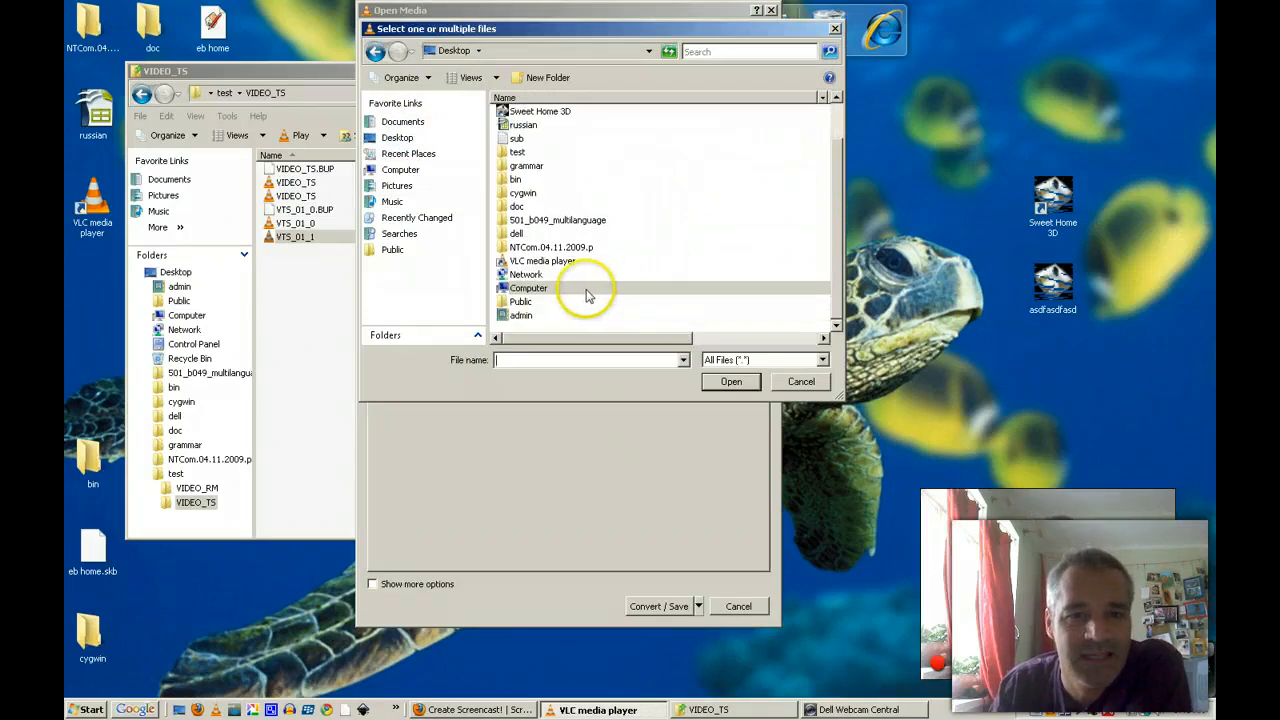
double_click(516, 152)
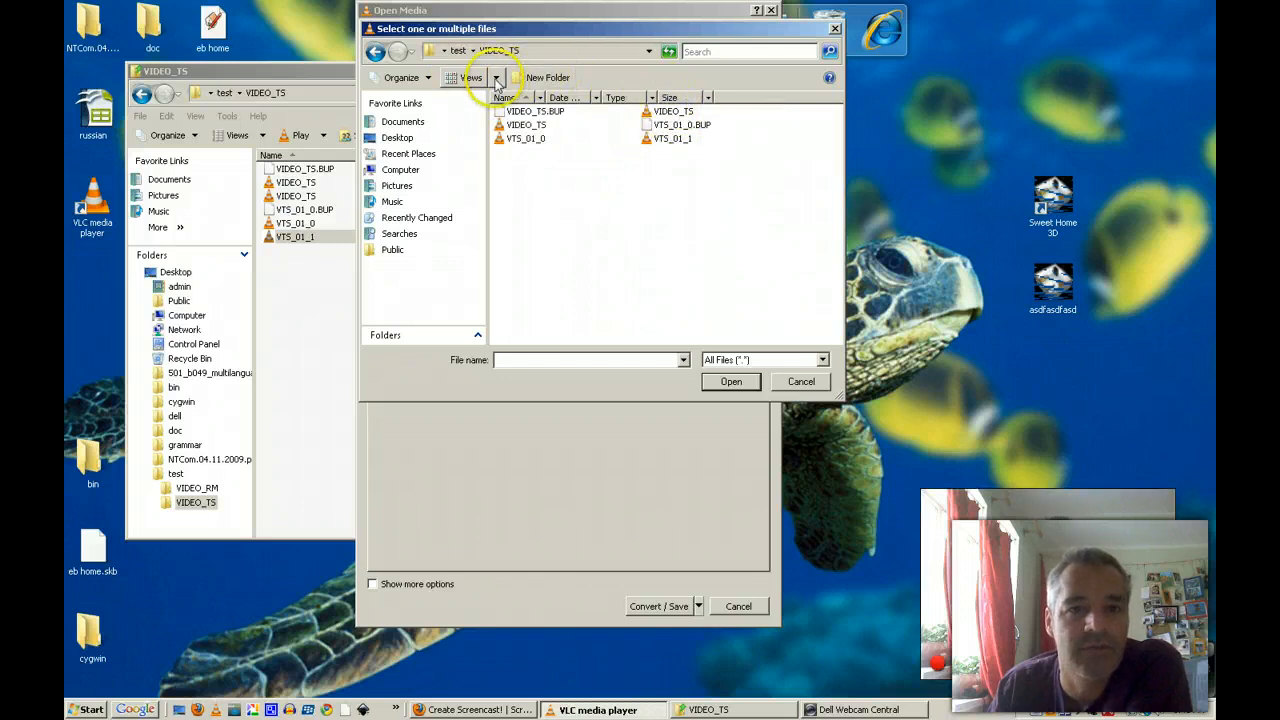
Step: Add the large VTS_01_1.VOB file, shown in Details view, as the conversion source
click(496, 76)
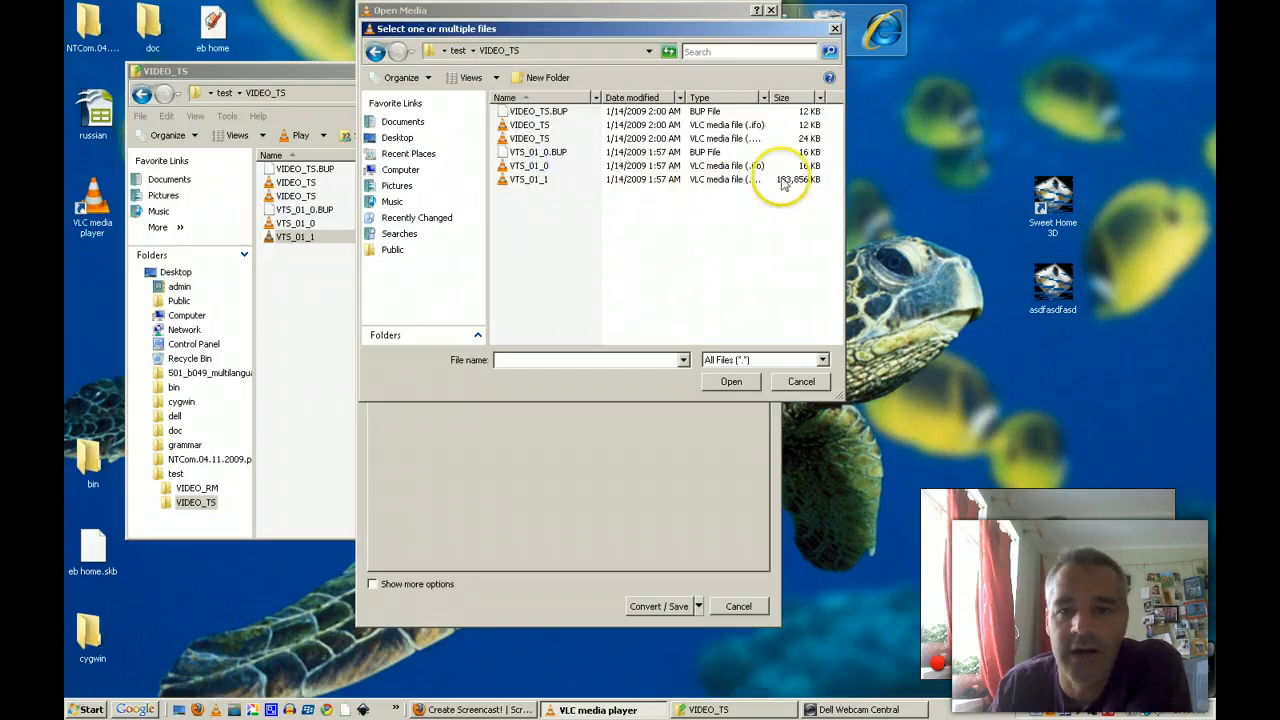
click(528, 180)
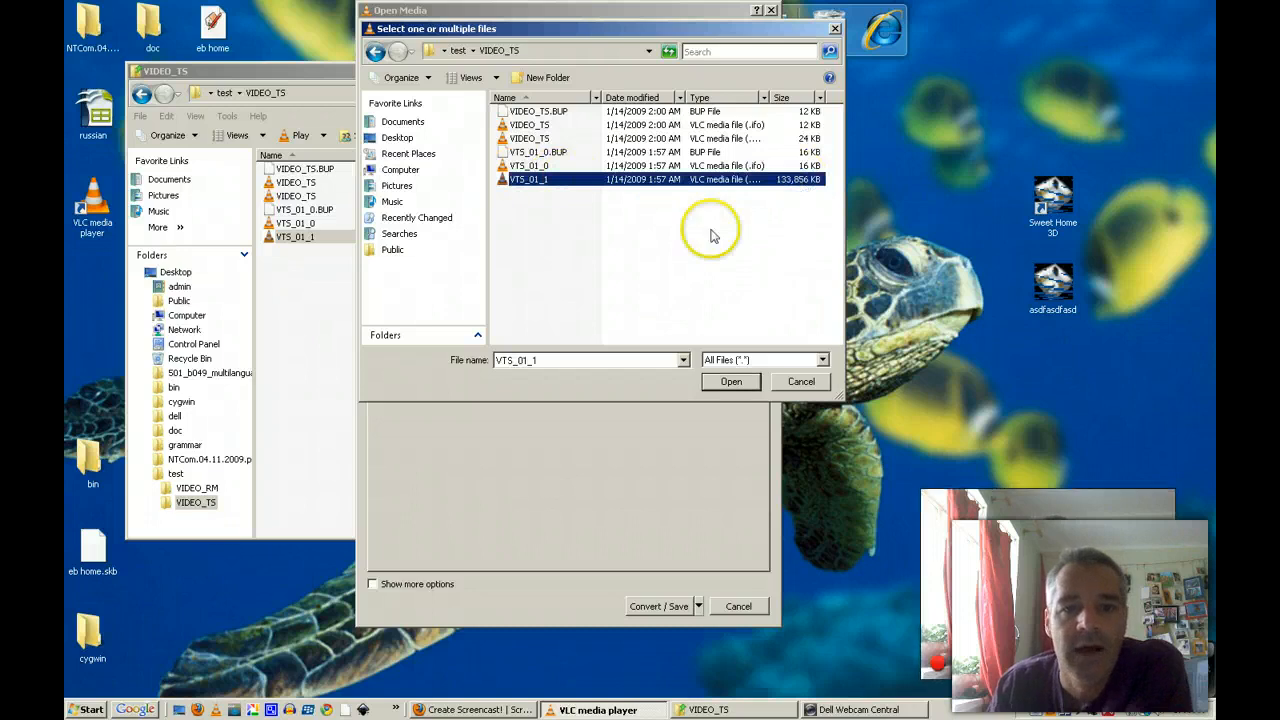
click(730, 380)
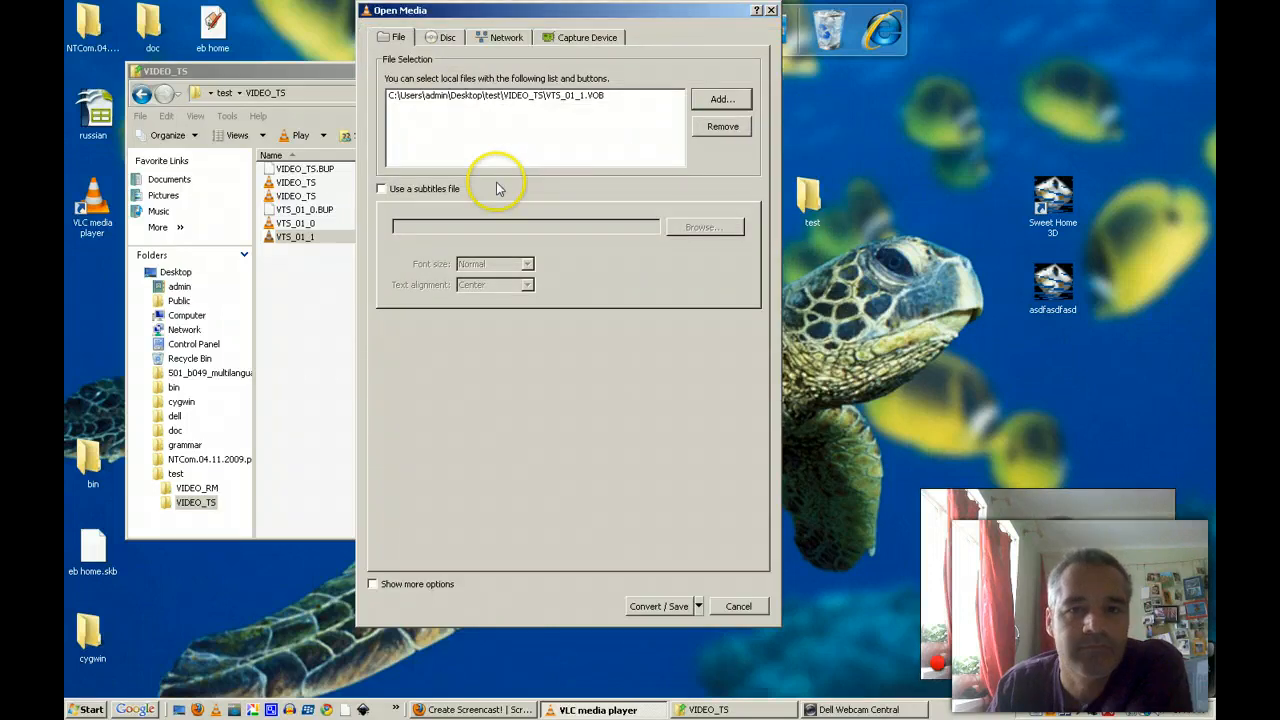
mouse_move(630, 200)
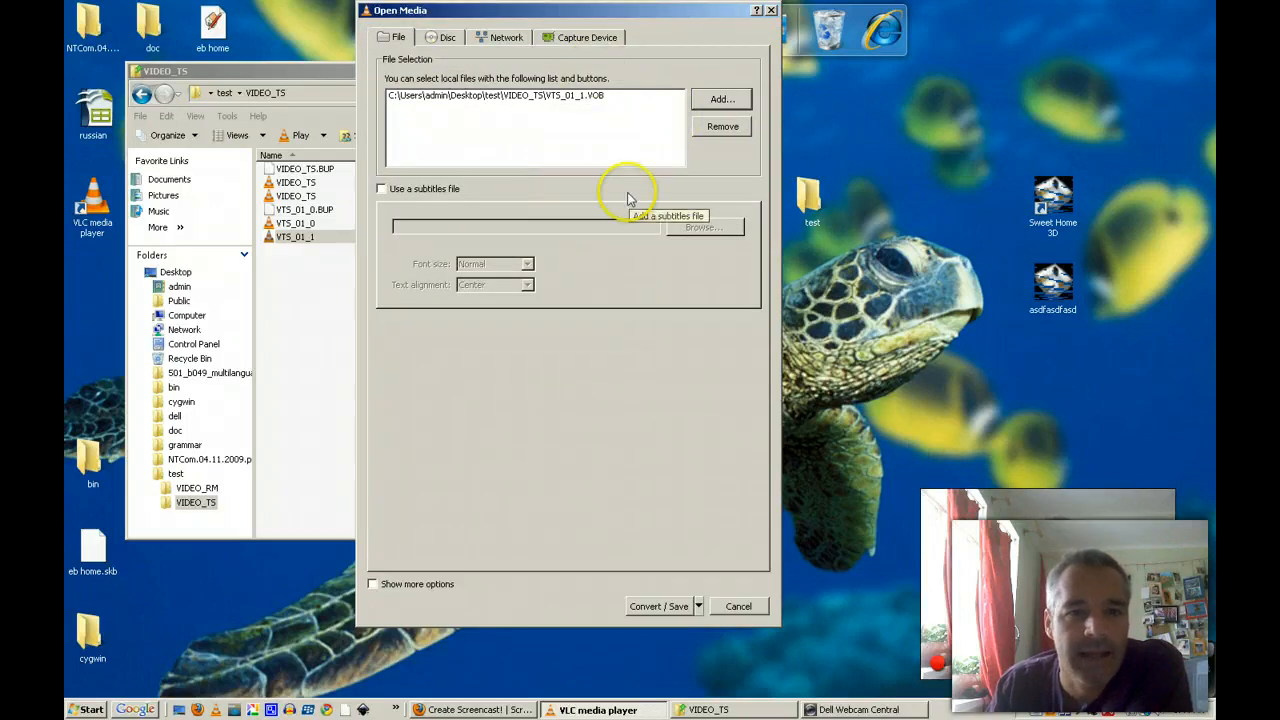
mouse_move(576, 420)
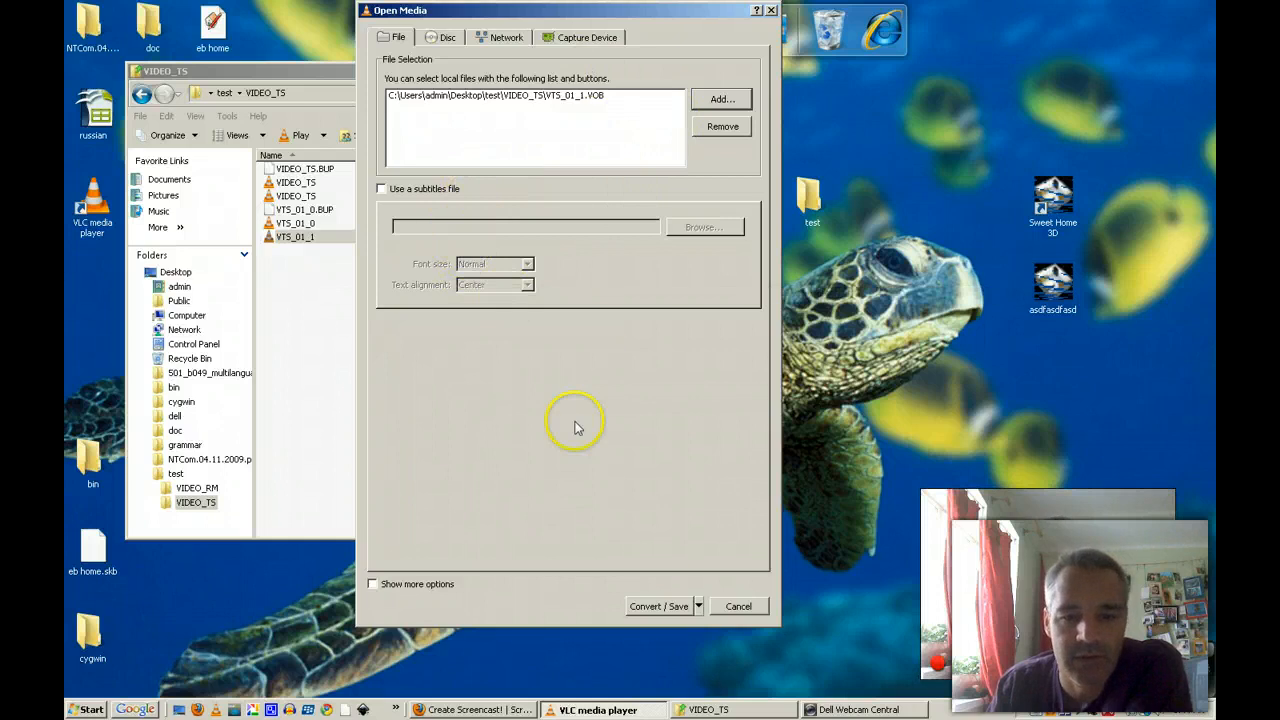
Step: Choose Convert for VTS_01_1.VOB, keeping the default H.264 + AAC (MP4) profile
click(698, 606)
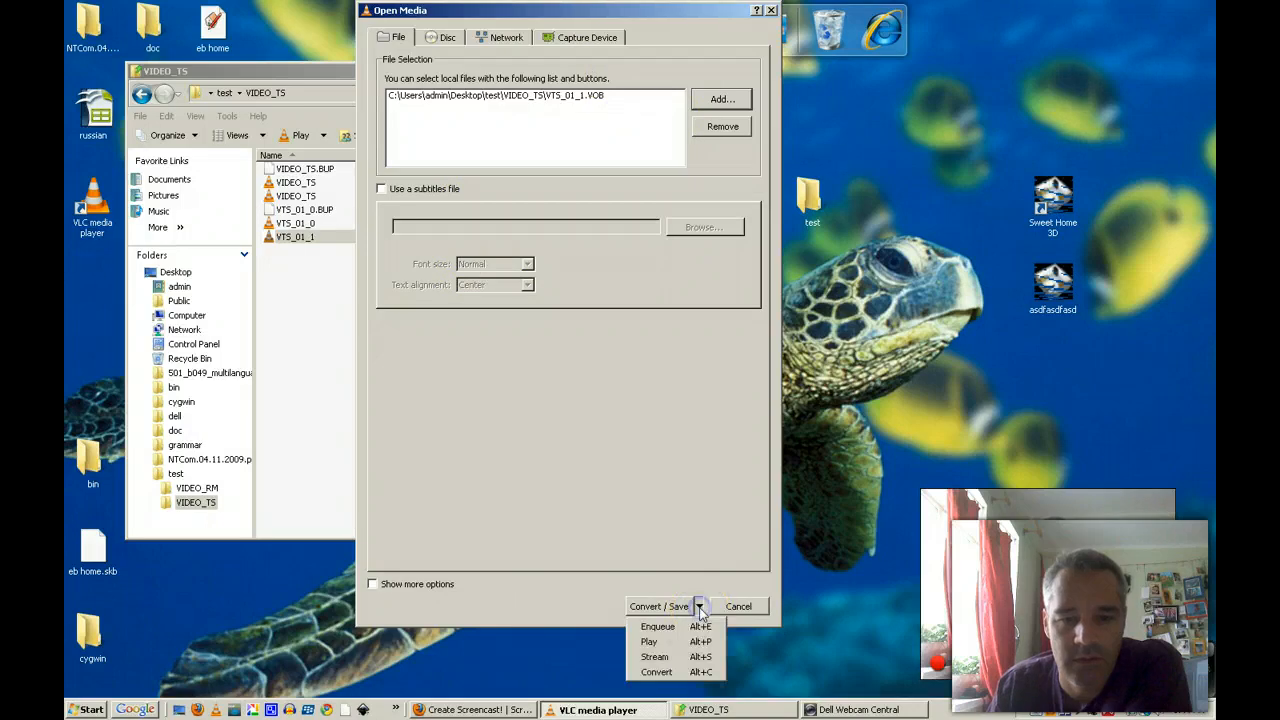
mouse_move(648, 640)
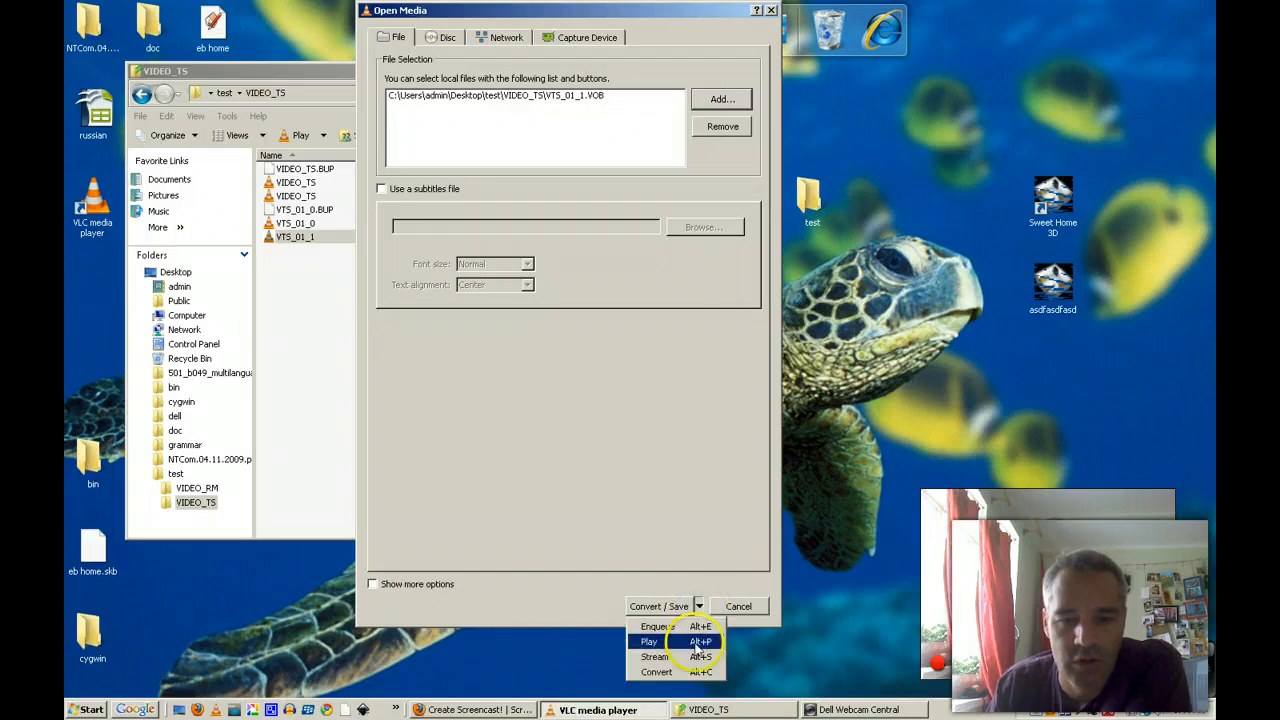
click(656, 672)
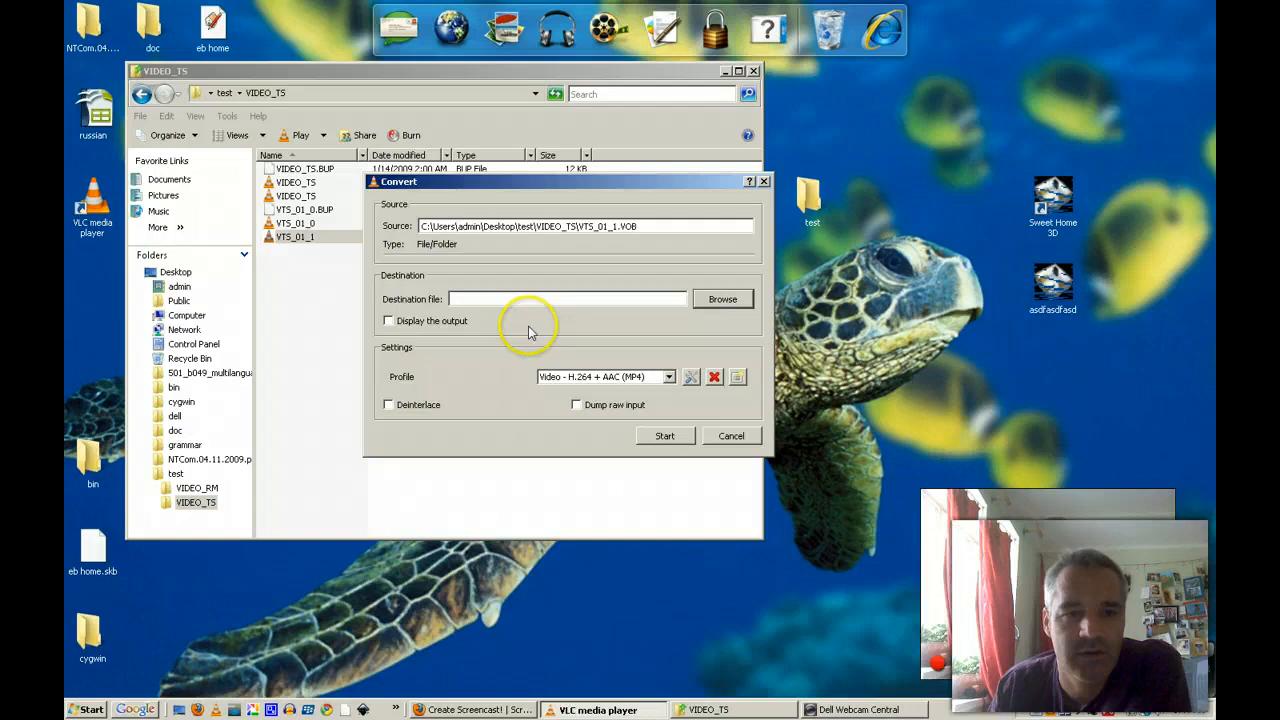
mouse_move(520, 316)
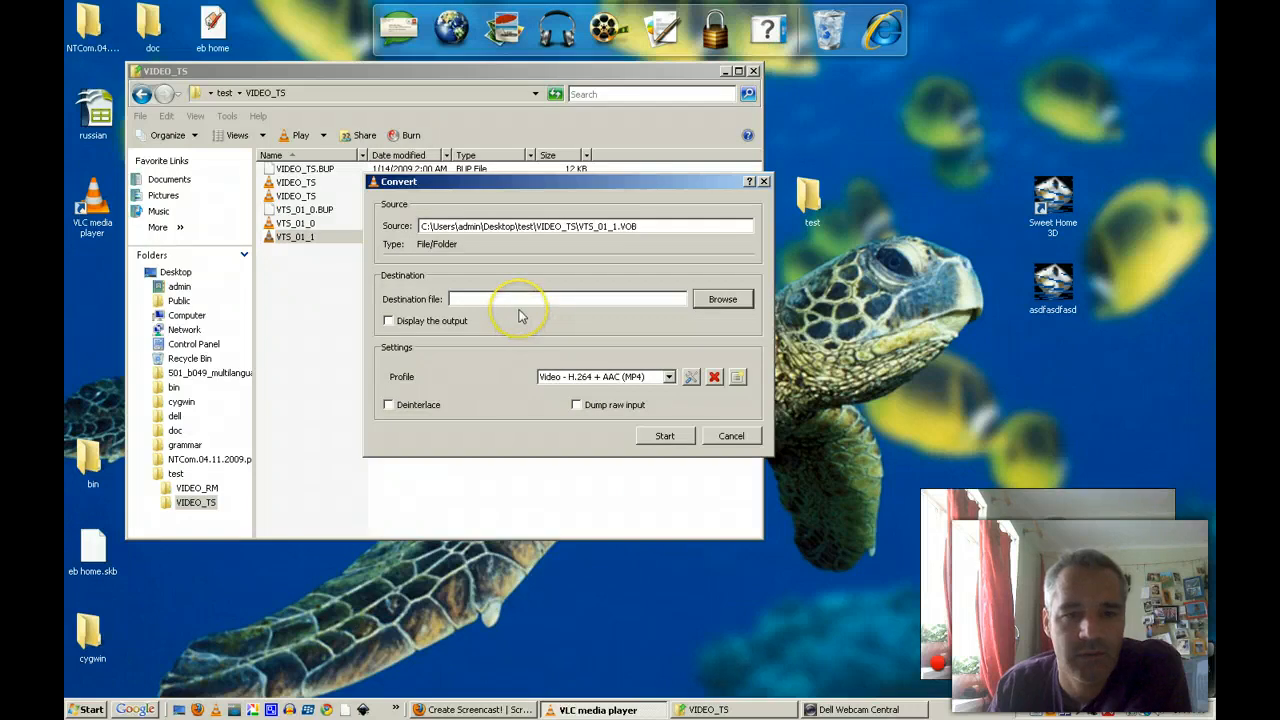
Step: Save the conversion's destination as 1.mp4 on the Desktop
click(536, 300)
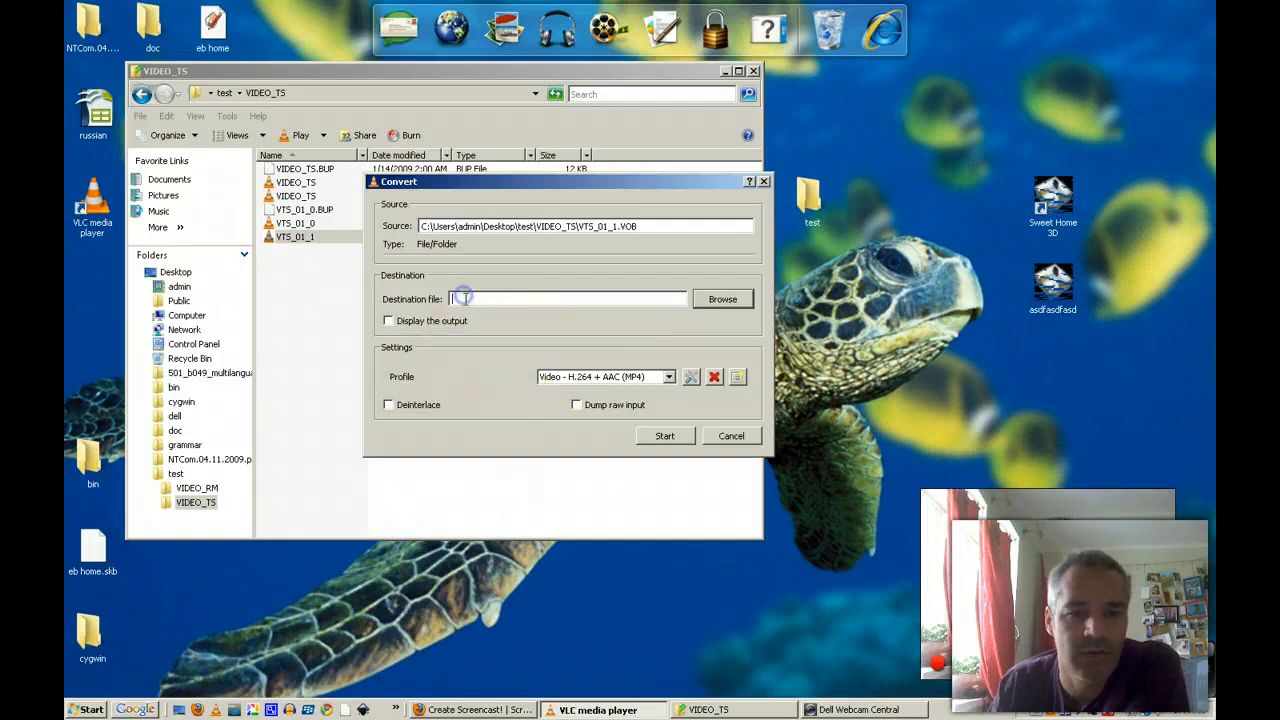
click(722, 298)
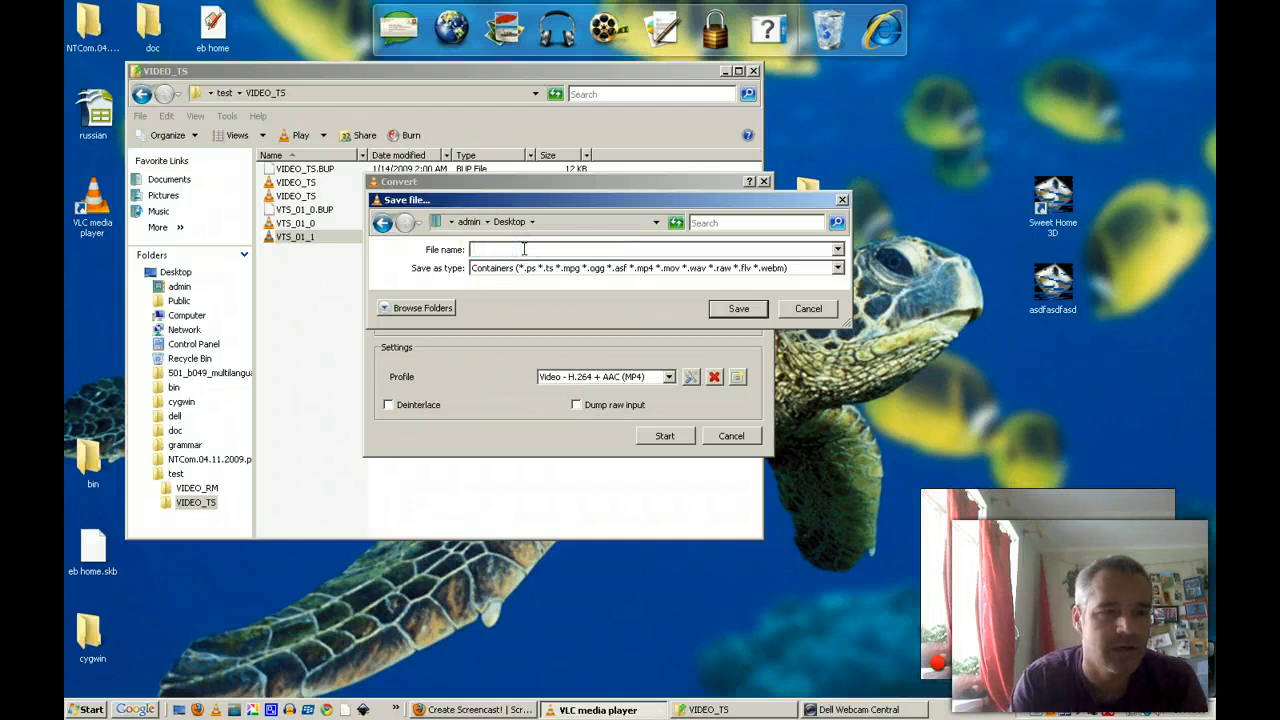
text(1.m)
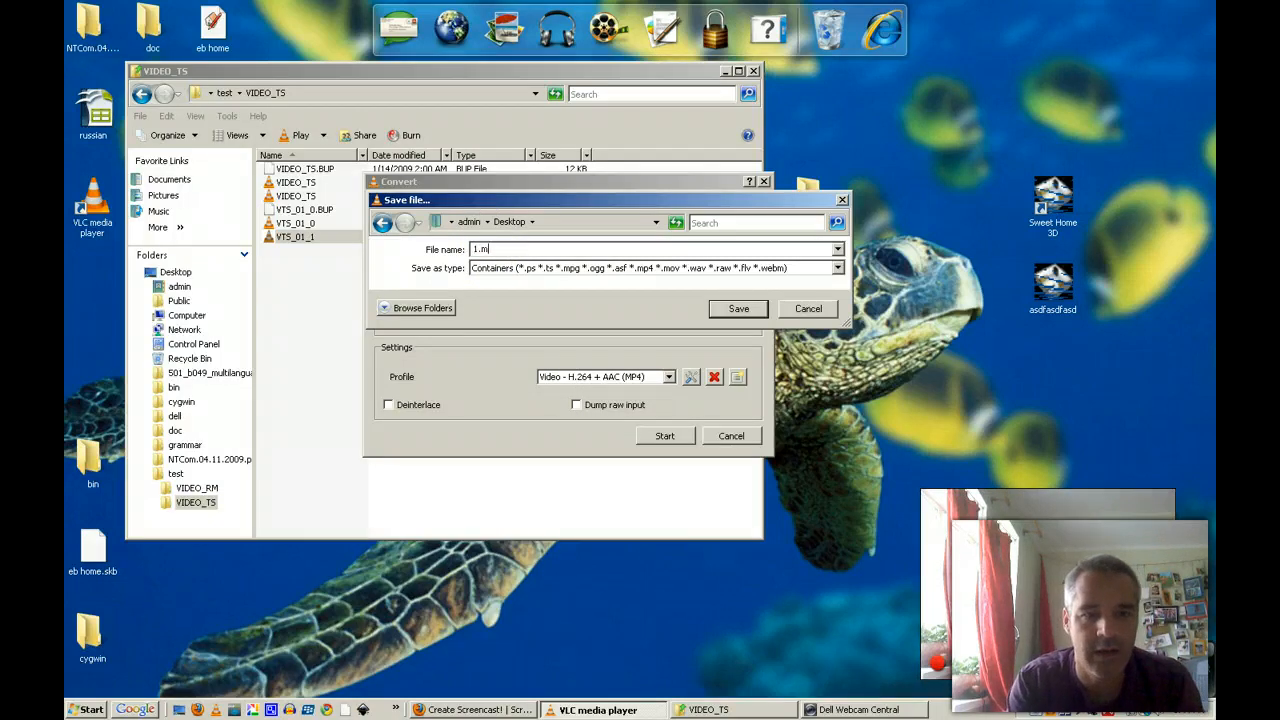
text(p4)
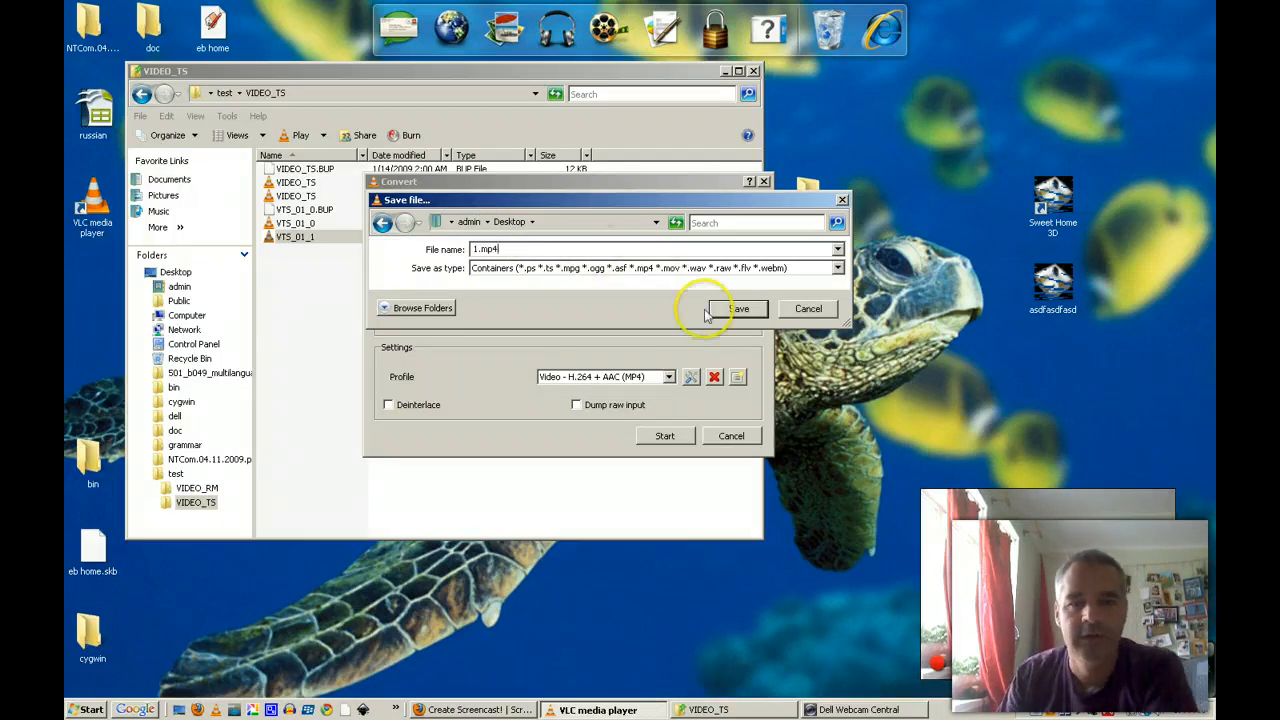
click(738, 308)
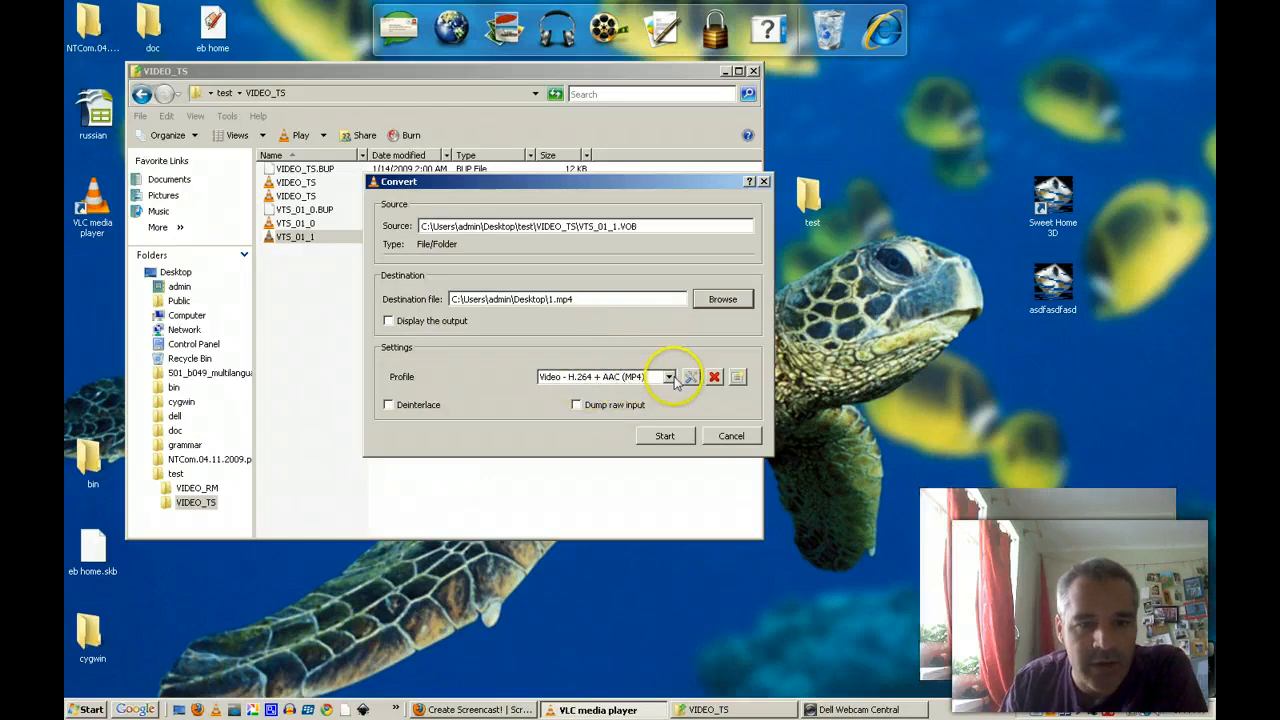
mouse_move(500, 344)
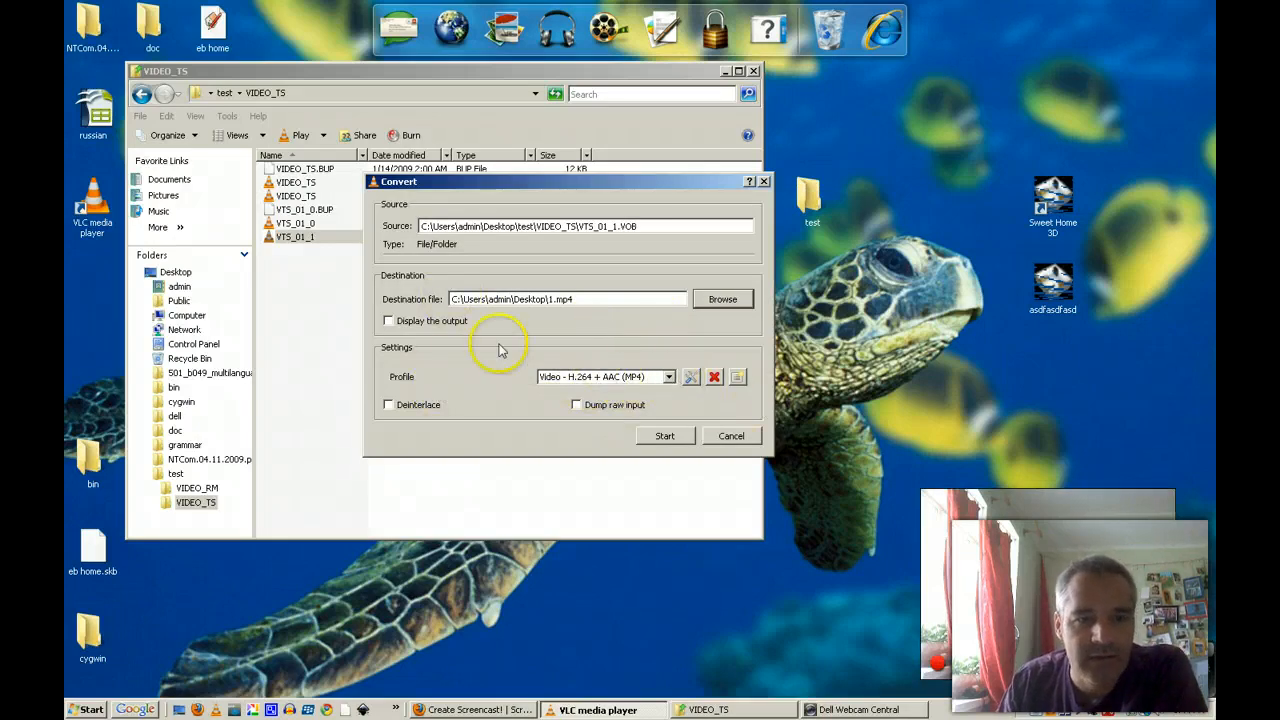
mouse_move(434, 320)
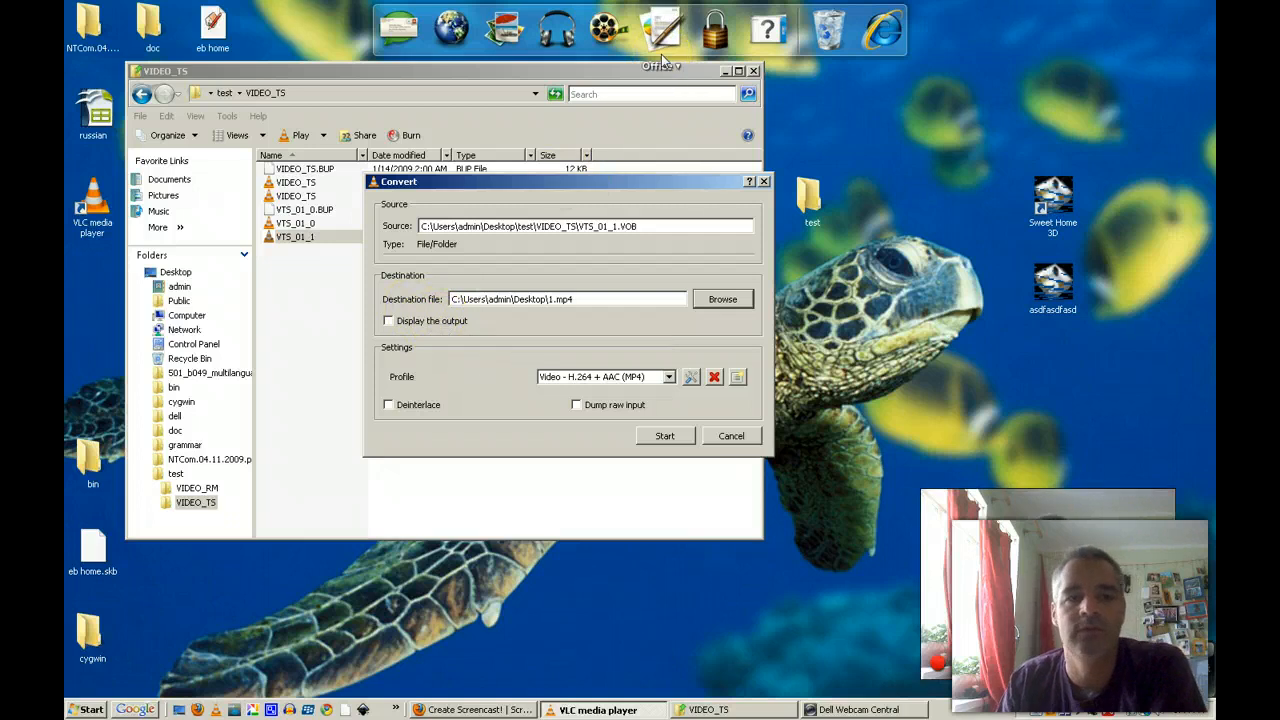
mouse_move(784, 224)
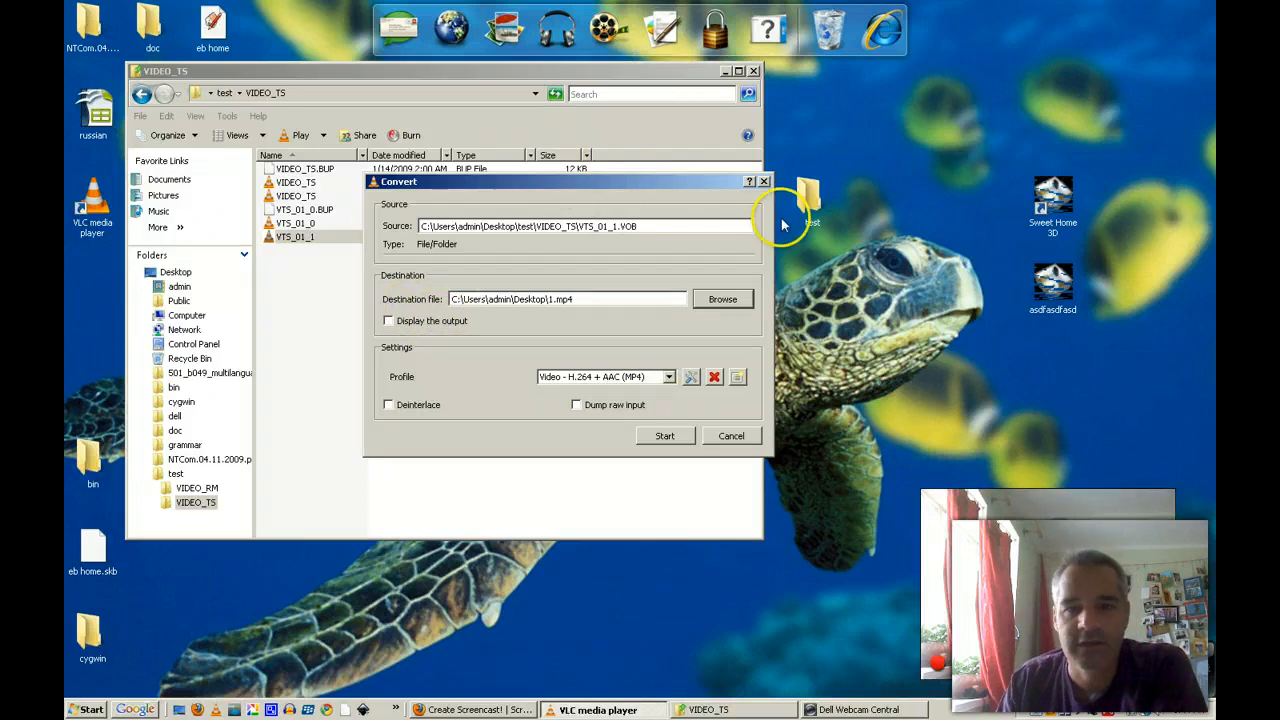
mouse_move(944, 184)
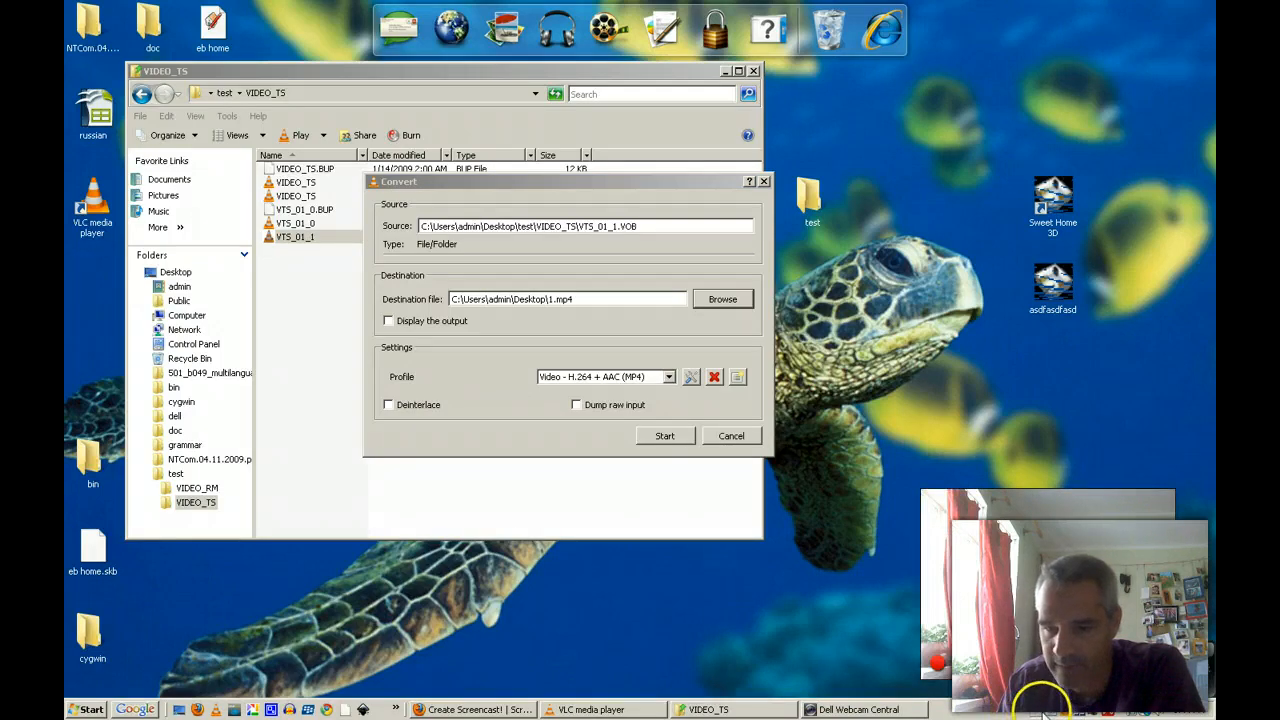
mouse_move(658, 322)
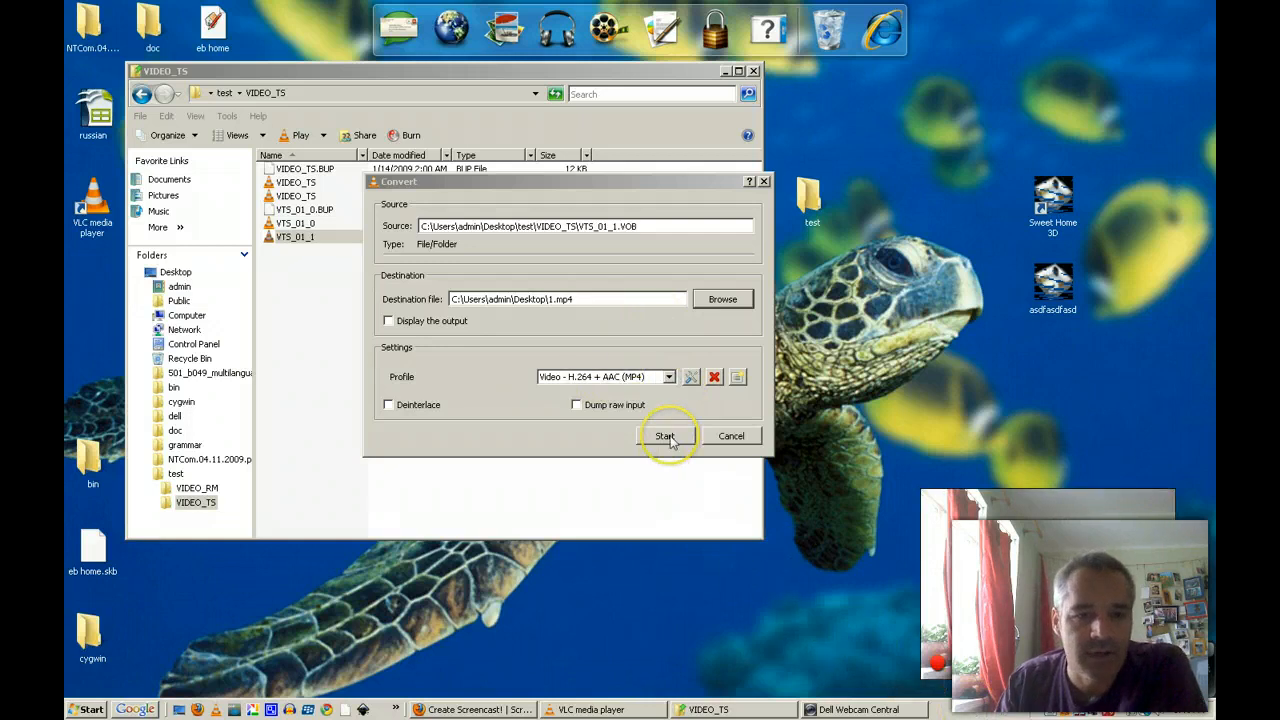
Step: Start the VOB-to-1.mp4 conversion and return to the Screencast-O-Matic page
click(664, 436)
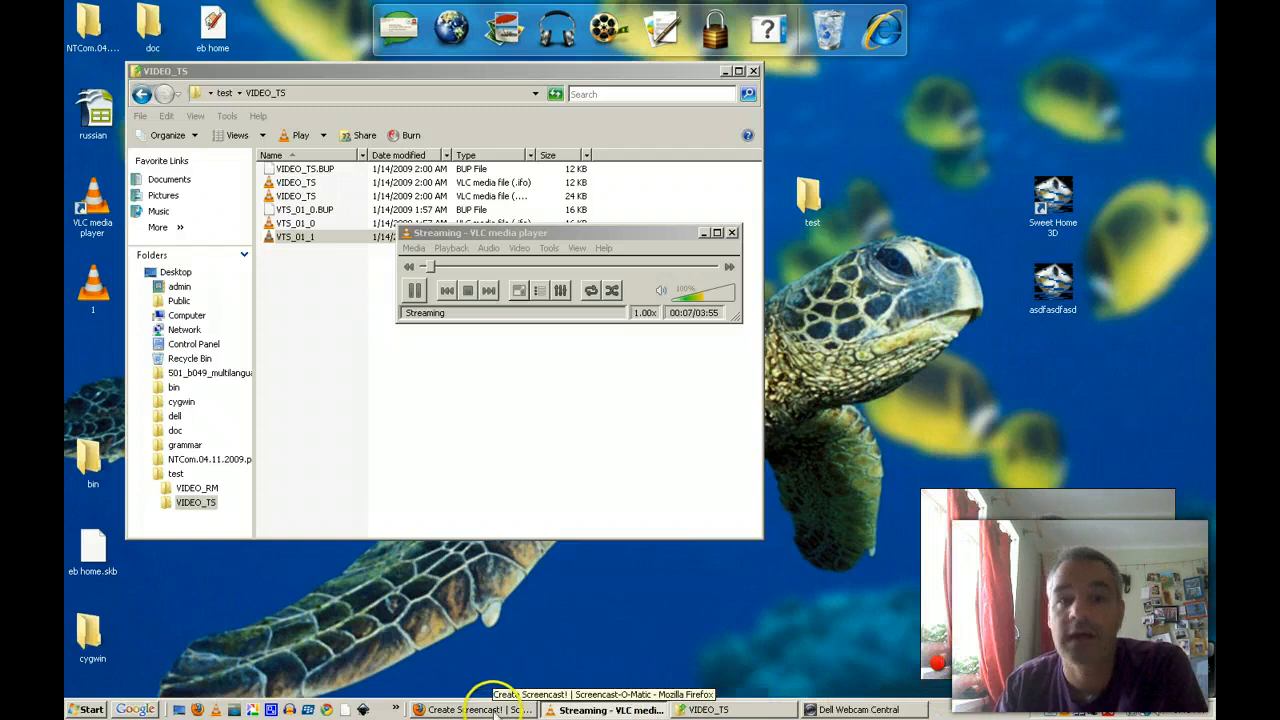
click(470, 708)
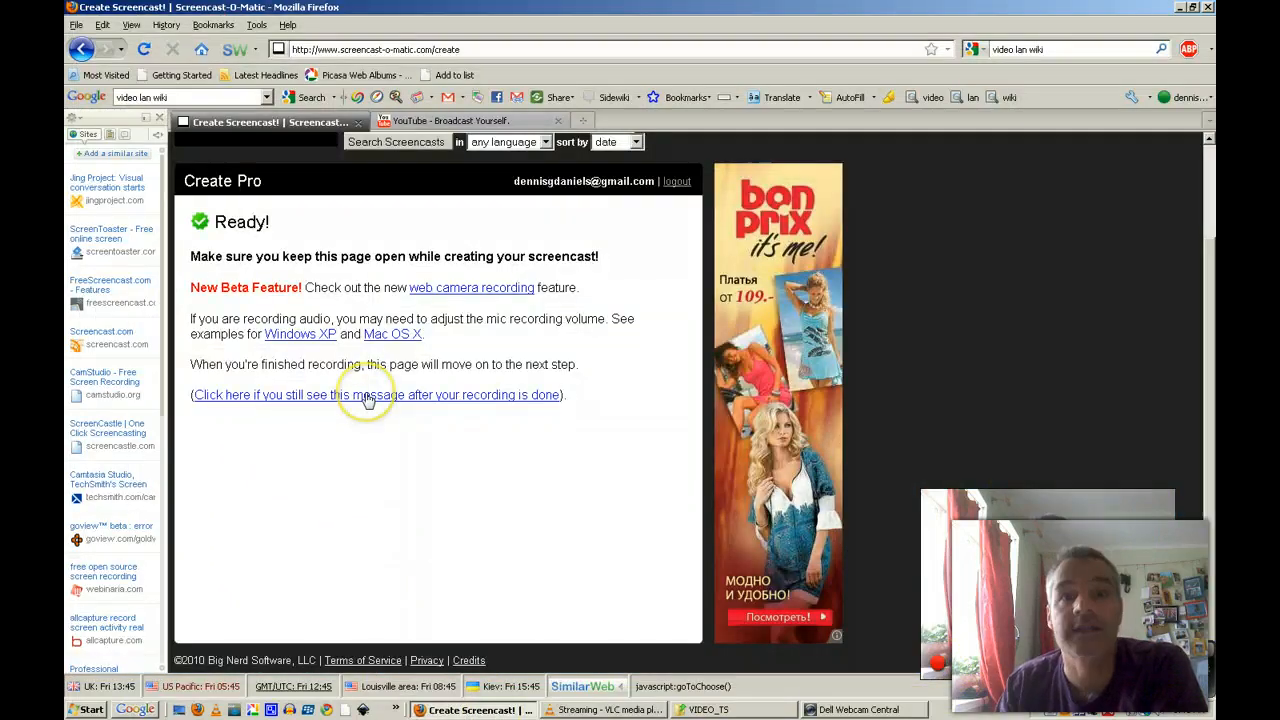